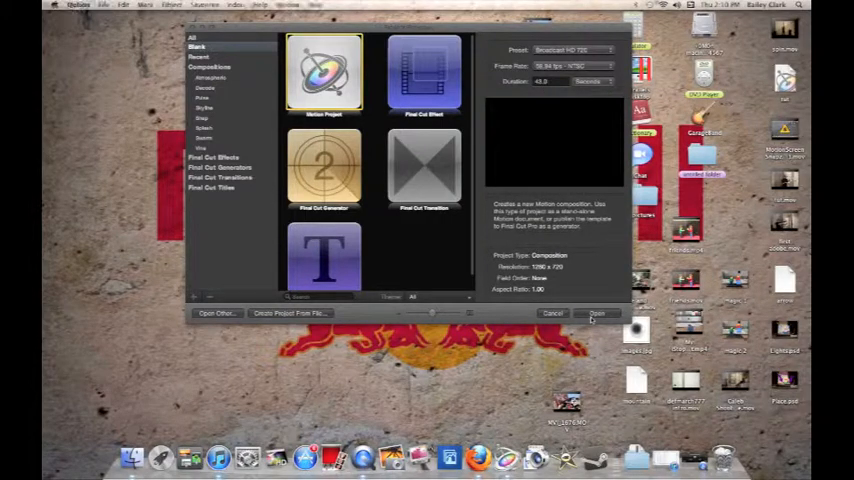
- Create a blank Broadcast HD 720 Motion project
left_click(552, 313)
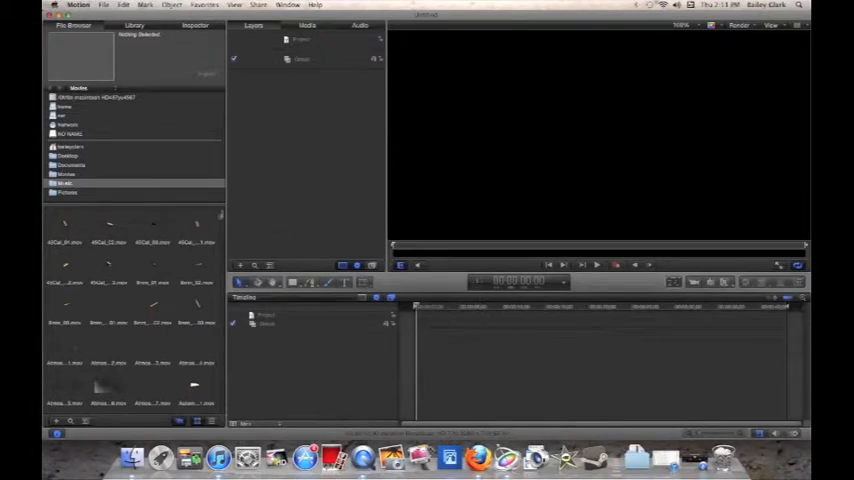
- Import the room video clip from the NO NAME memory card
left_click(70, 134)
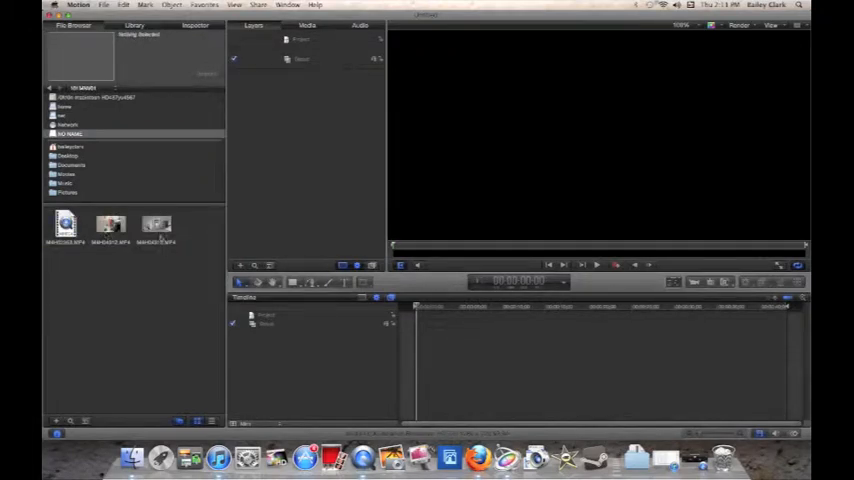
left_click(156, 225)
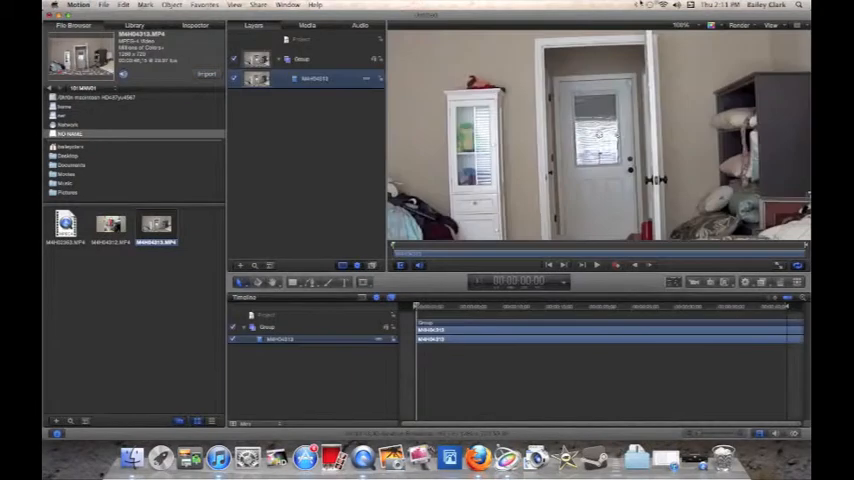
left_click(683, 24)
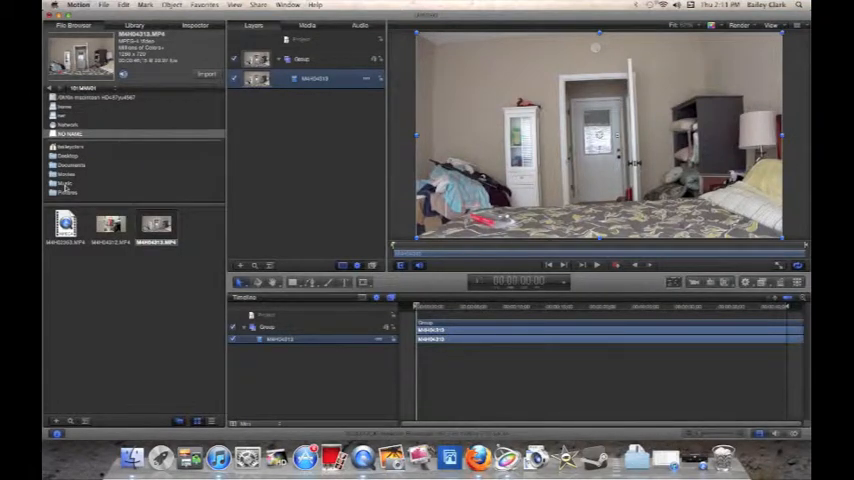
- Go to the Music folder and open its iTunes folder
left_click(66, 183)
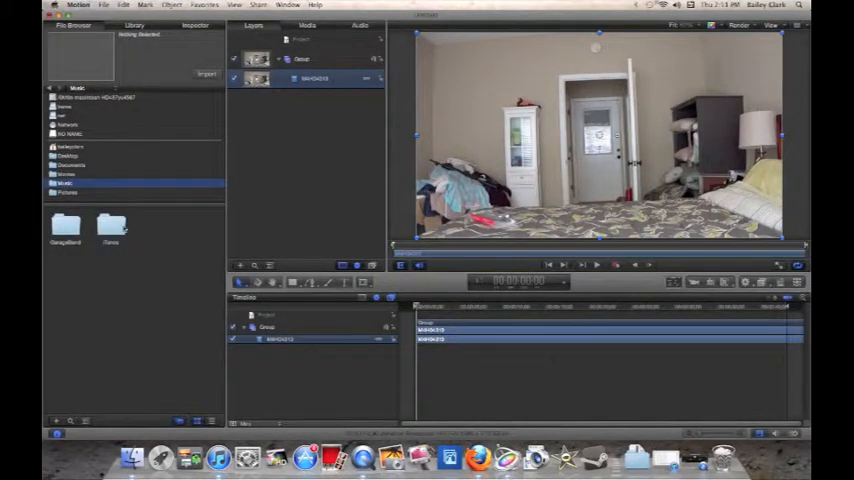
double_click(109, 225)
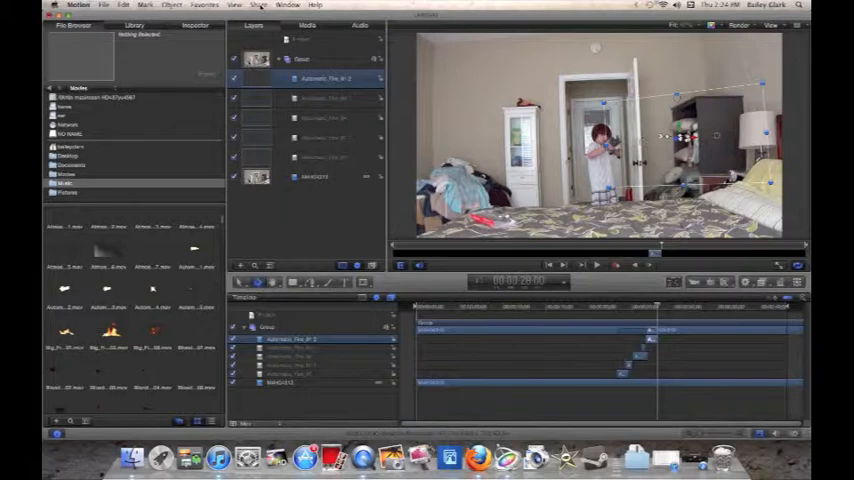
- Show the Share menu's export destinations for the finished composite
left_click(258, 6)
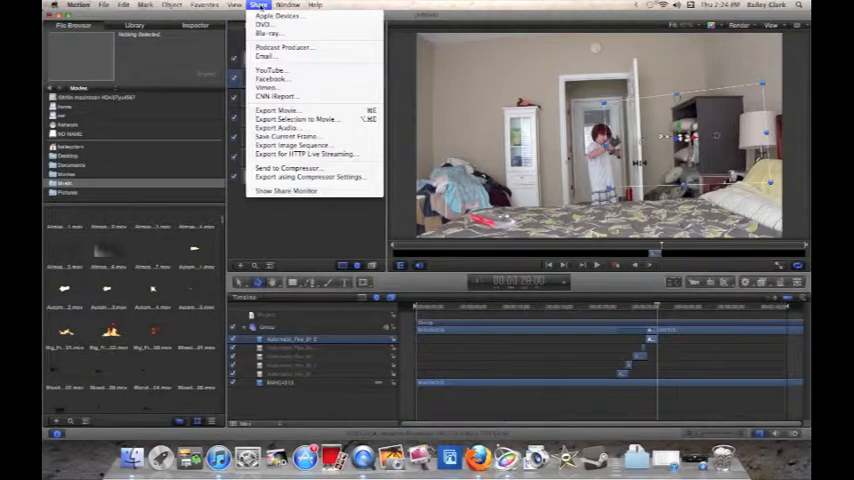